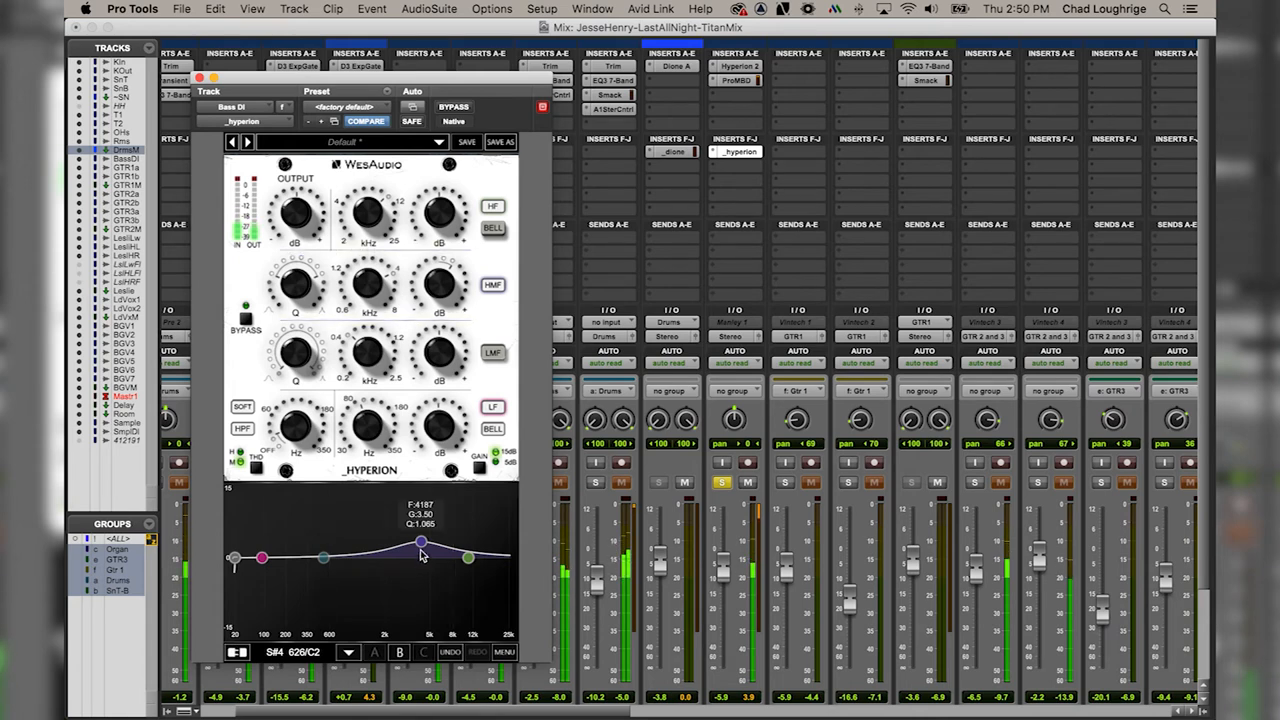
Step: Raise the Hyperion HMF gain and widen its Q to broaden the upper-mid bell on the bass track
drag(420, 544, 420, 508)
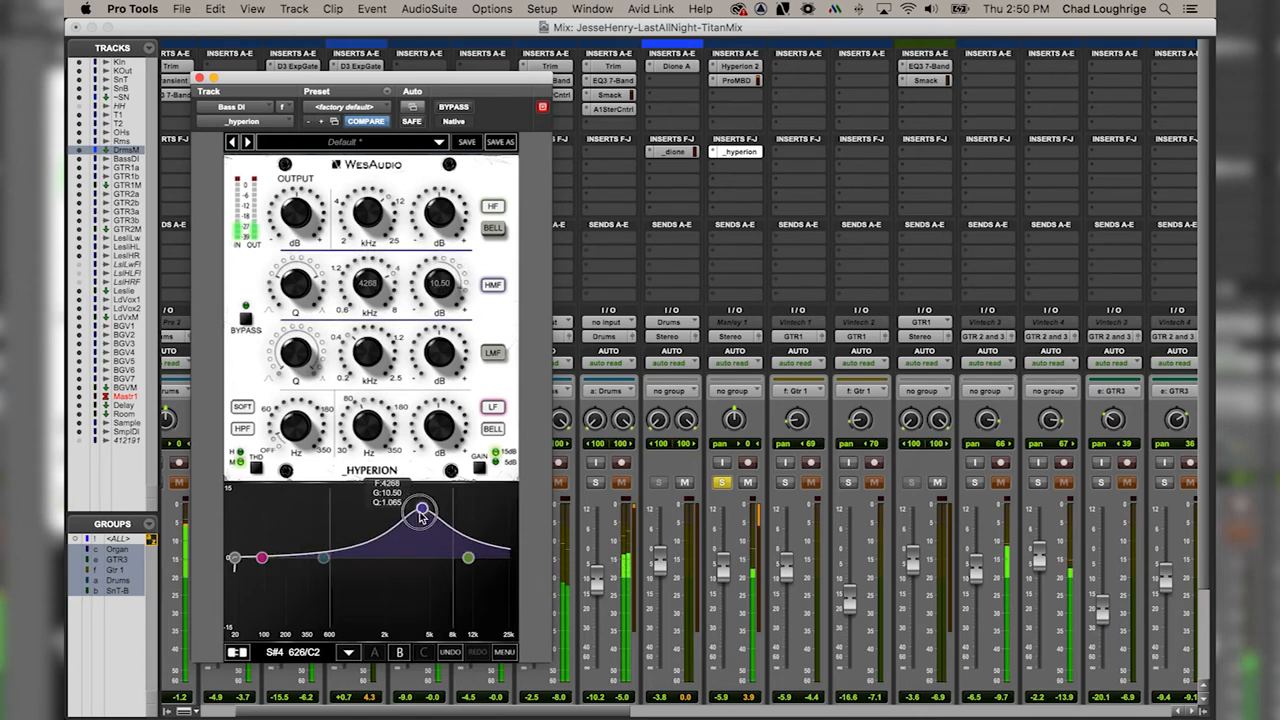
drag(420, 510, 424, 524)
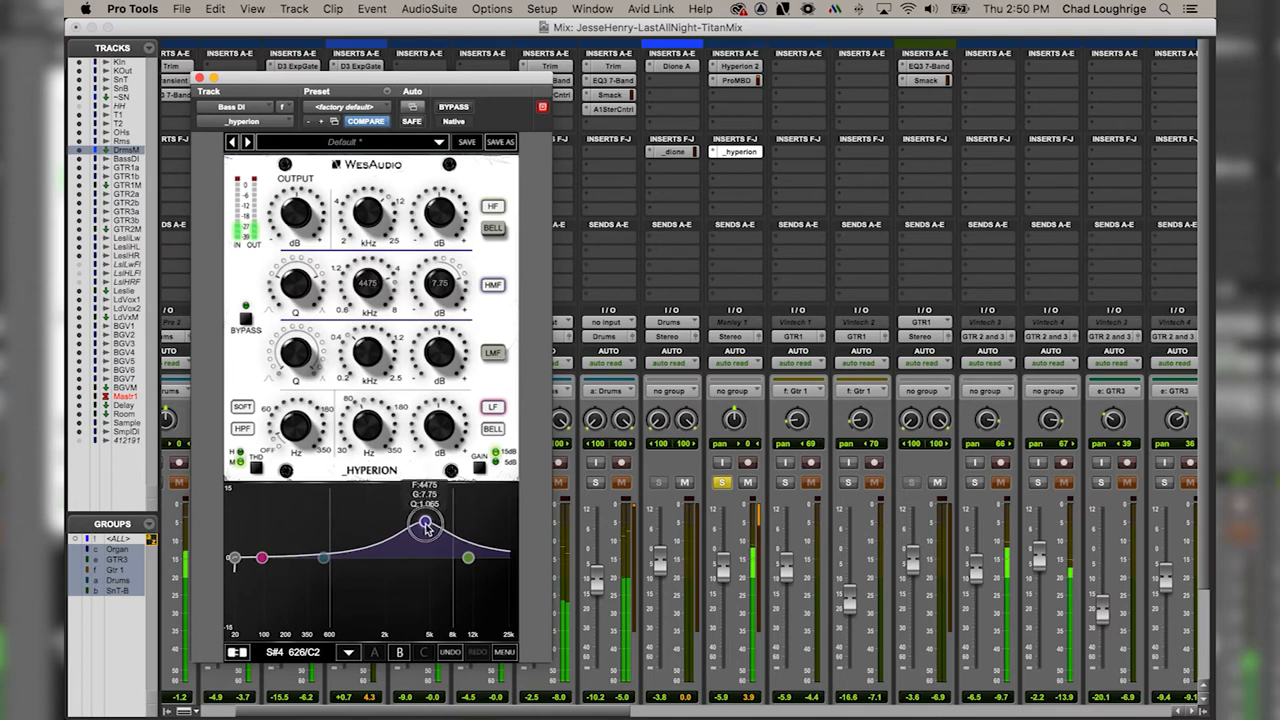
drag(424, 528, 428, 540)
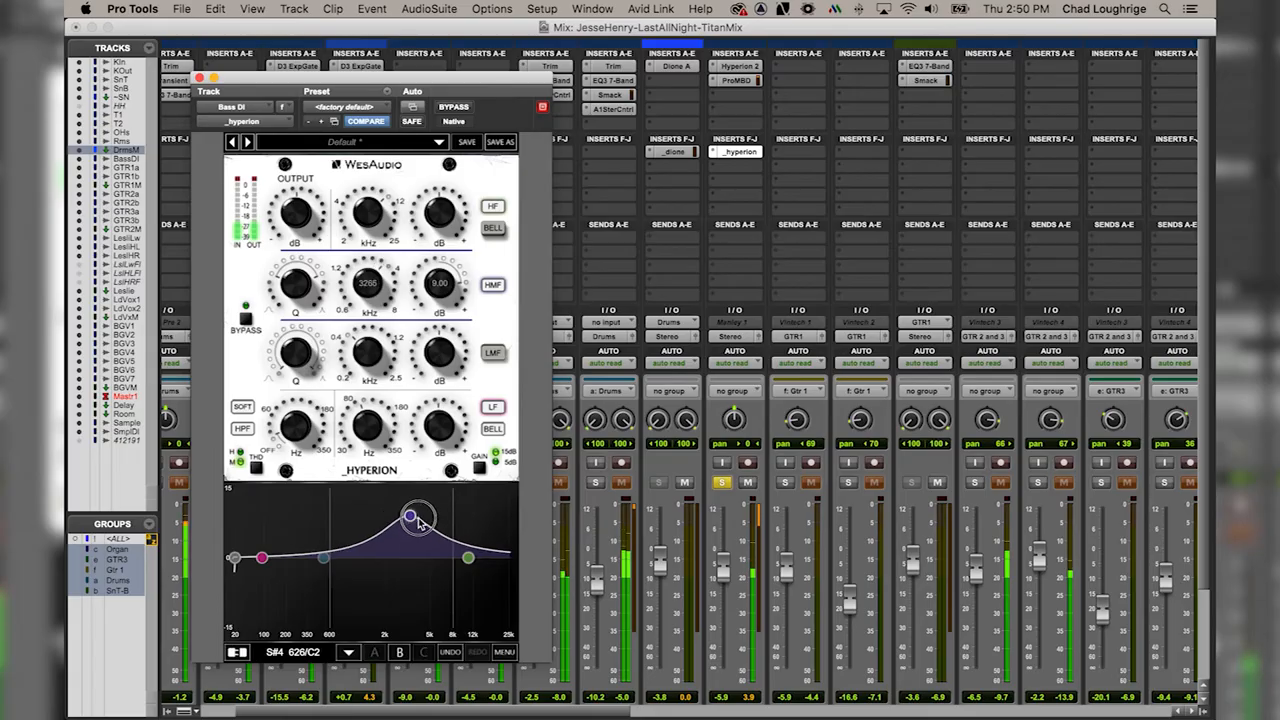
drag(410, 516, 432, 536)
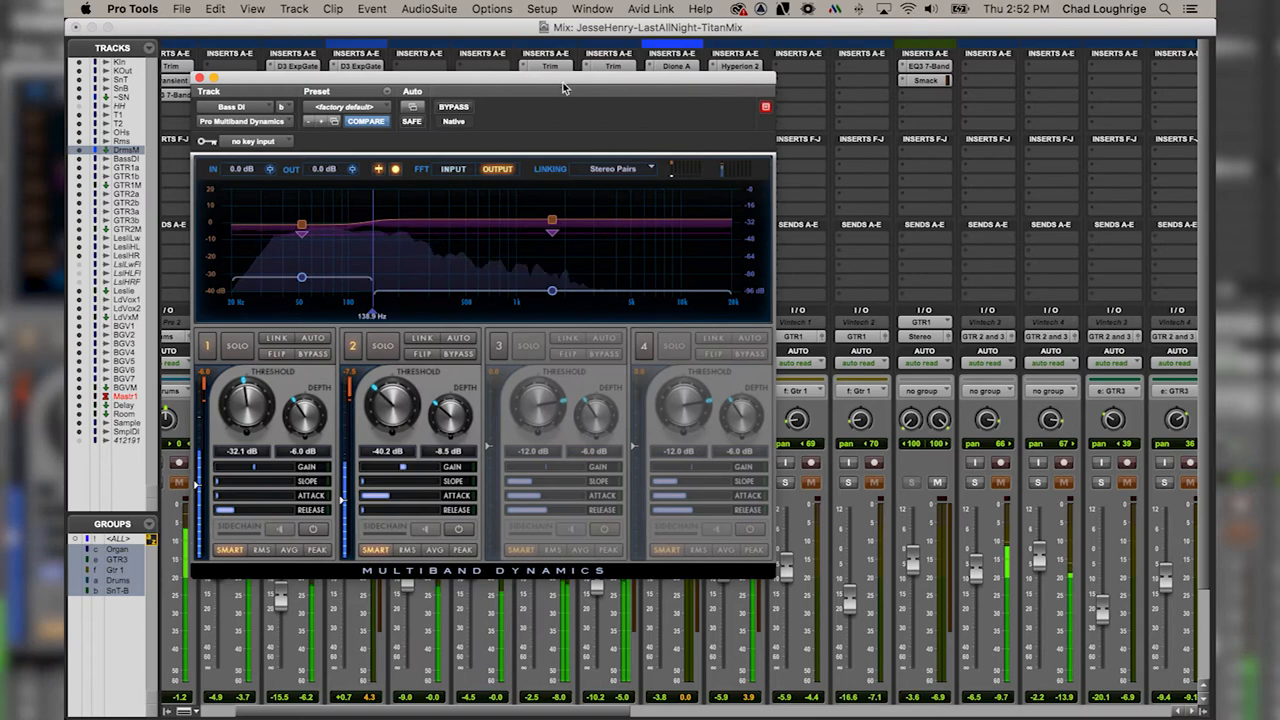
Step: Close the Pro Multiband Dynamics window and move the Mix view toward the guitar, Leslie and LdVox channels
drag(490, 140, 370, 156)
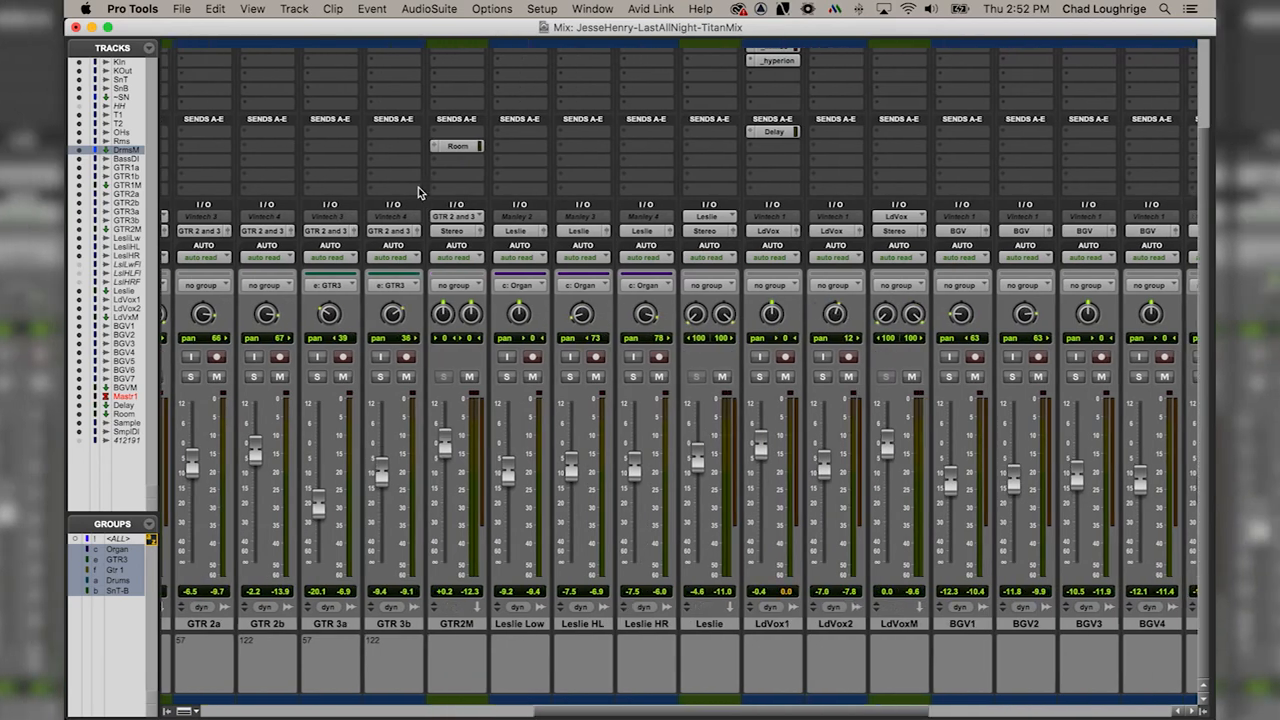
Step: Bring the LdVox1 inserts into view and open its EQ3 1-Band high-pass filter
scroll(right, 3)
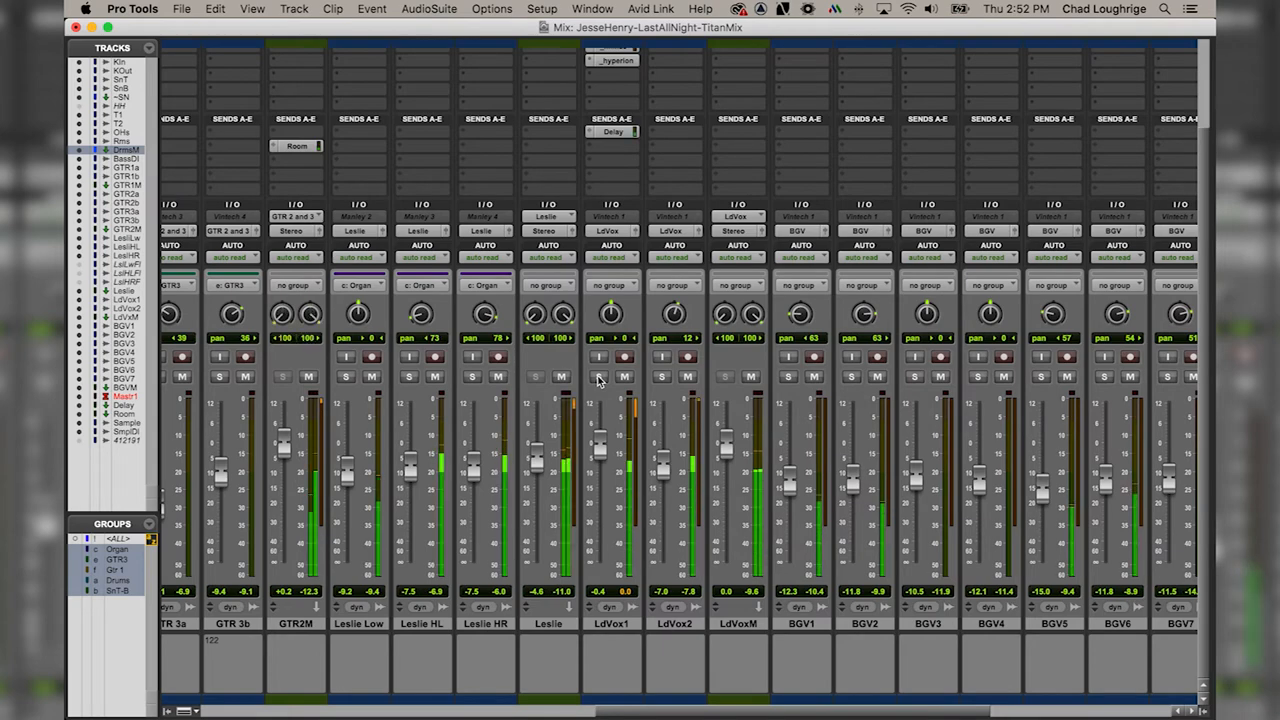
click(600, 376)
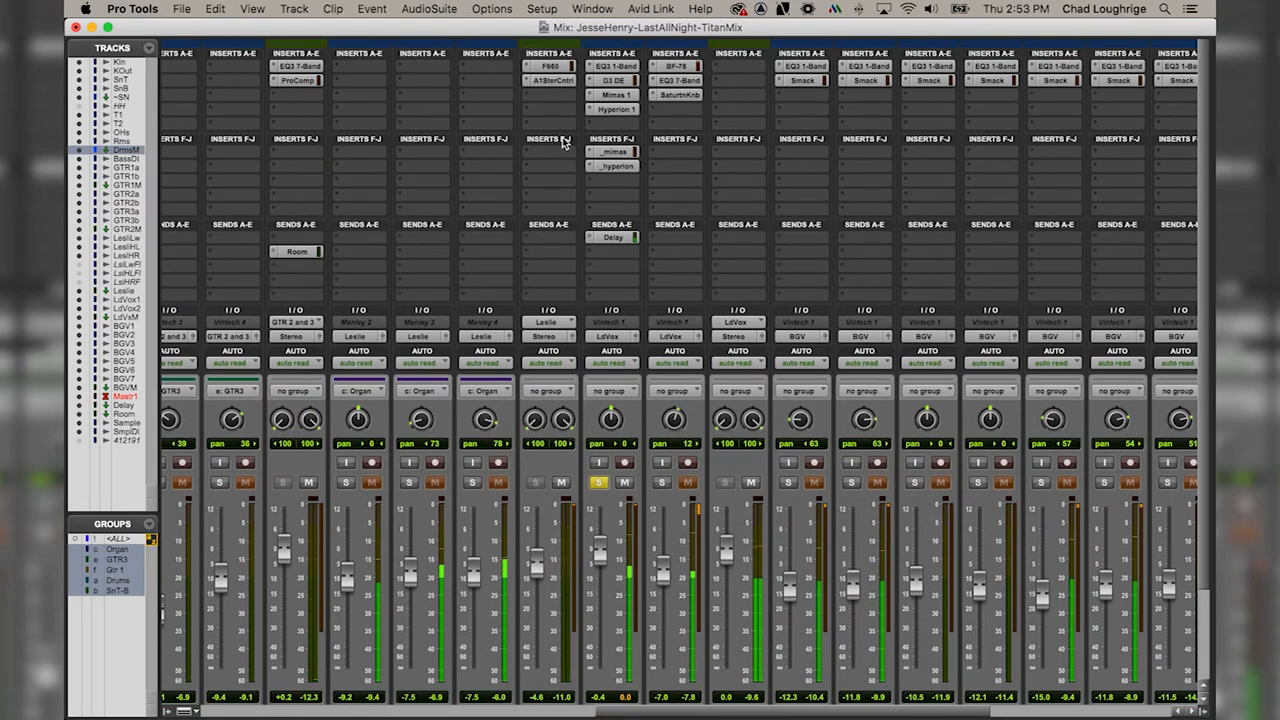
click(618, 66)
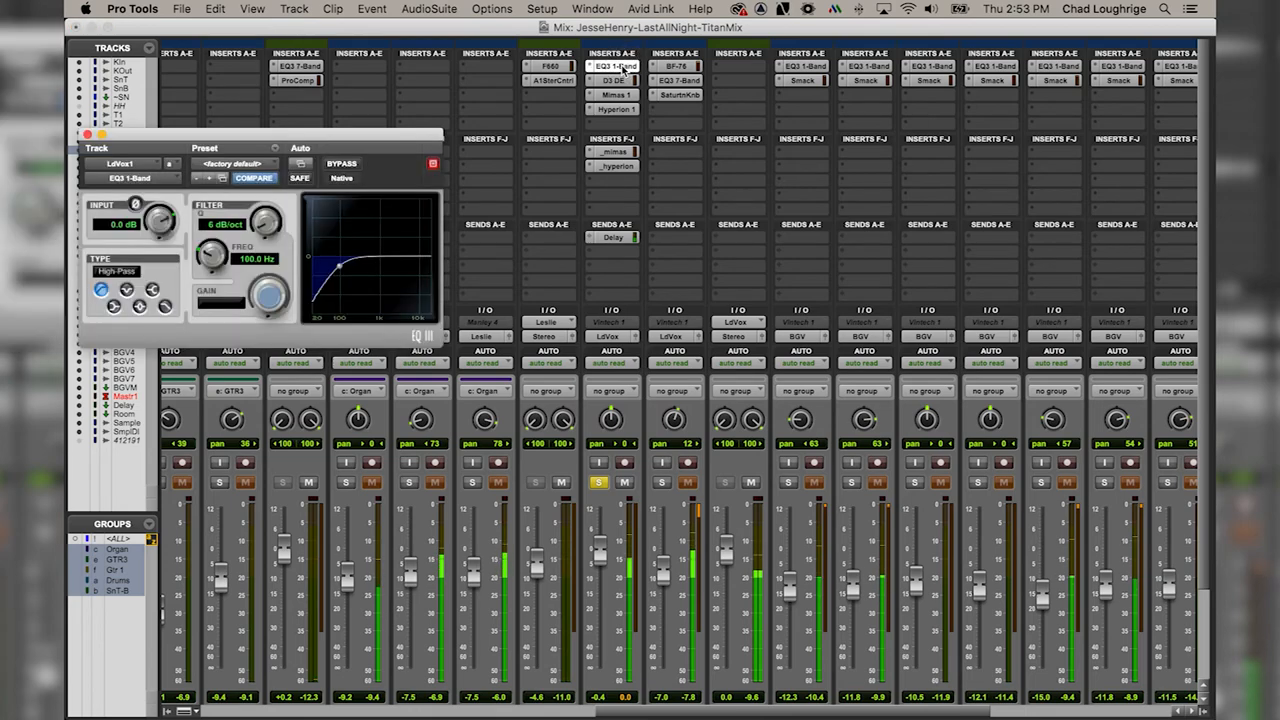